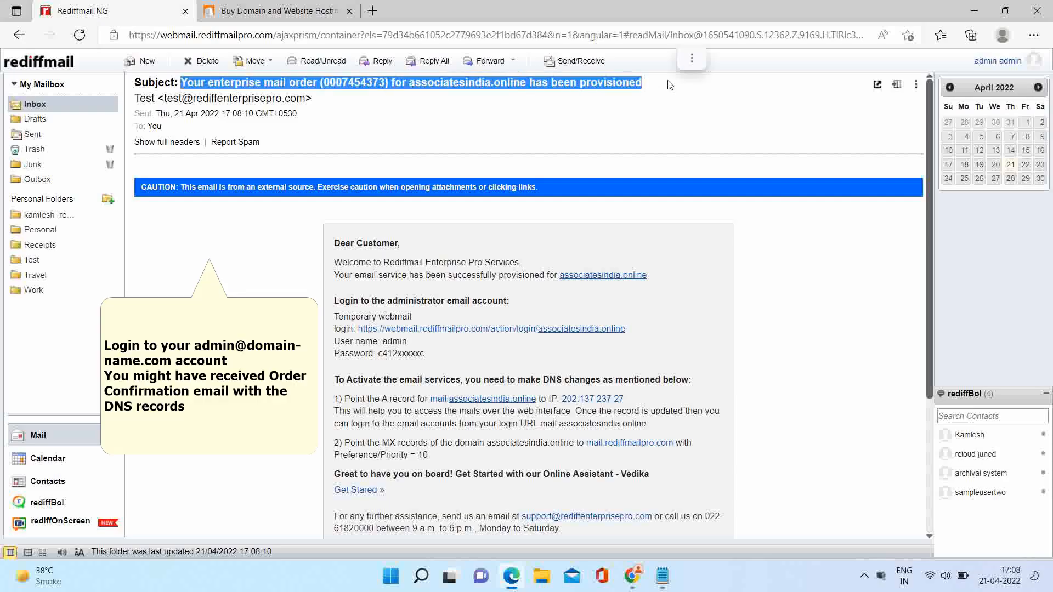
- After reviewing the MX instruction, log in to BigRock as admin, accepting the IP-logging terms
{"action": "scroll", "scroll_direction": "down", "scroll_amount": 3}
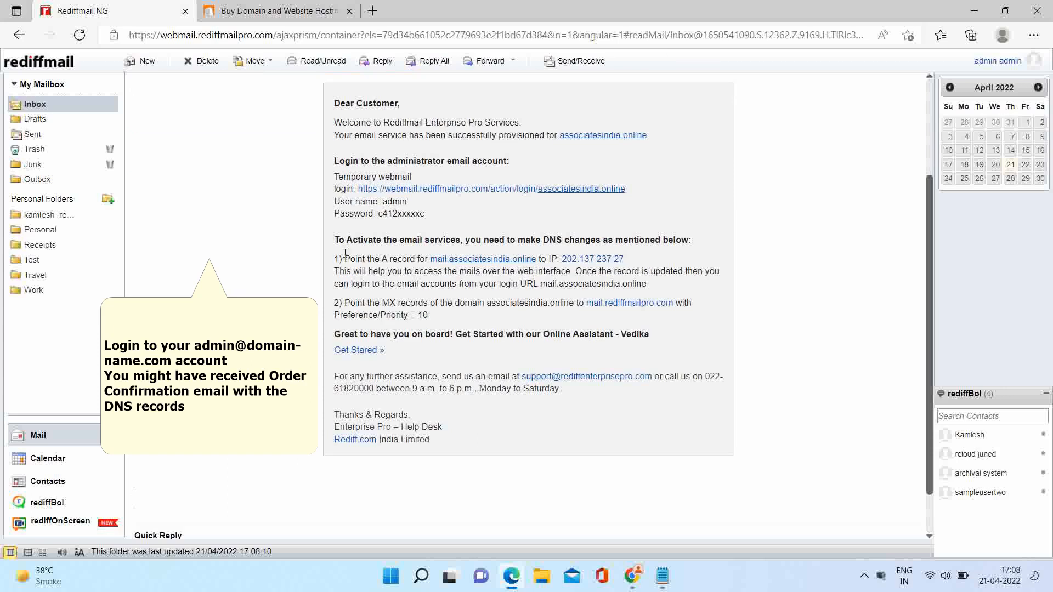
{"action": "triple_click", "coordinate": [512, 240]}
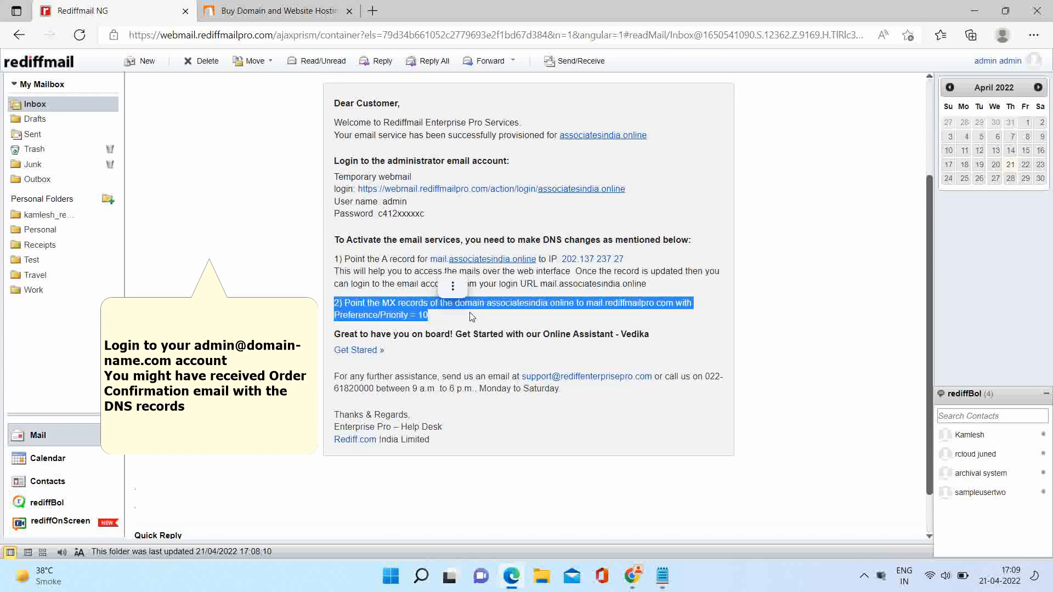
{"action": "left_click", "coordinate": [275, 11]}
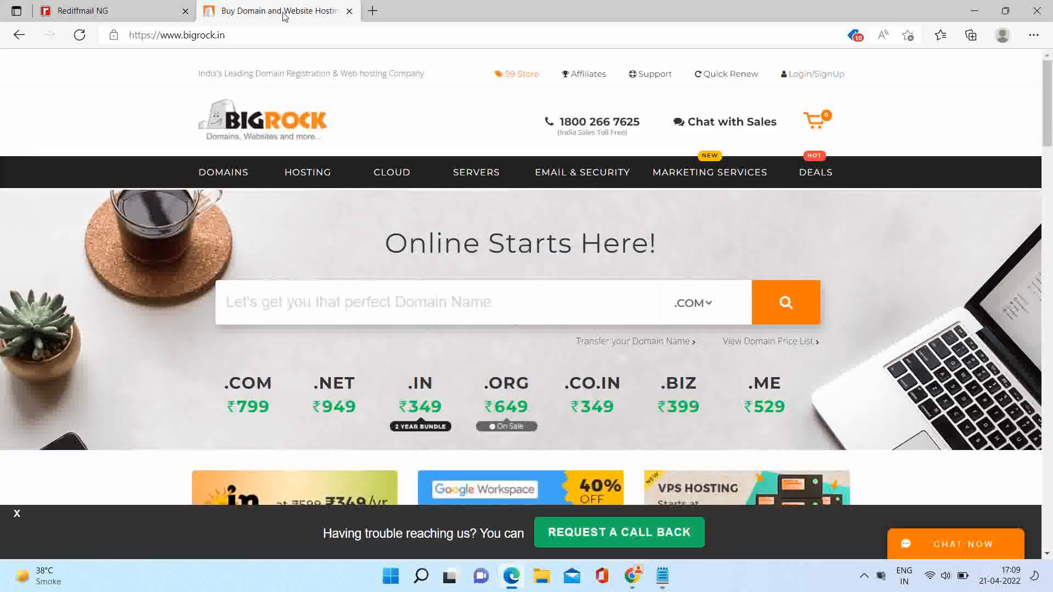
{"action": "mouse_move", "coordinate": [360, 114]}
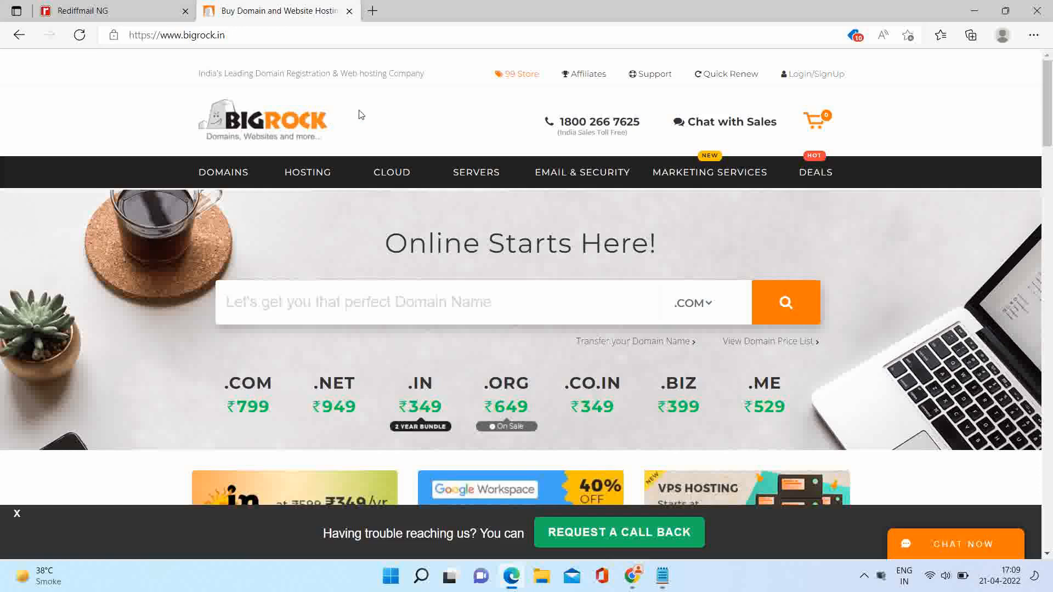
{"action": "left_click", "coordinate": [817, 74]}
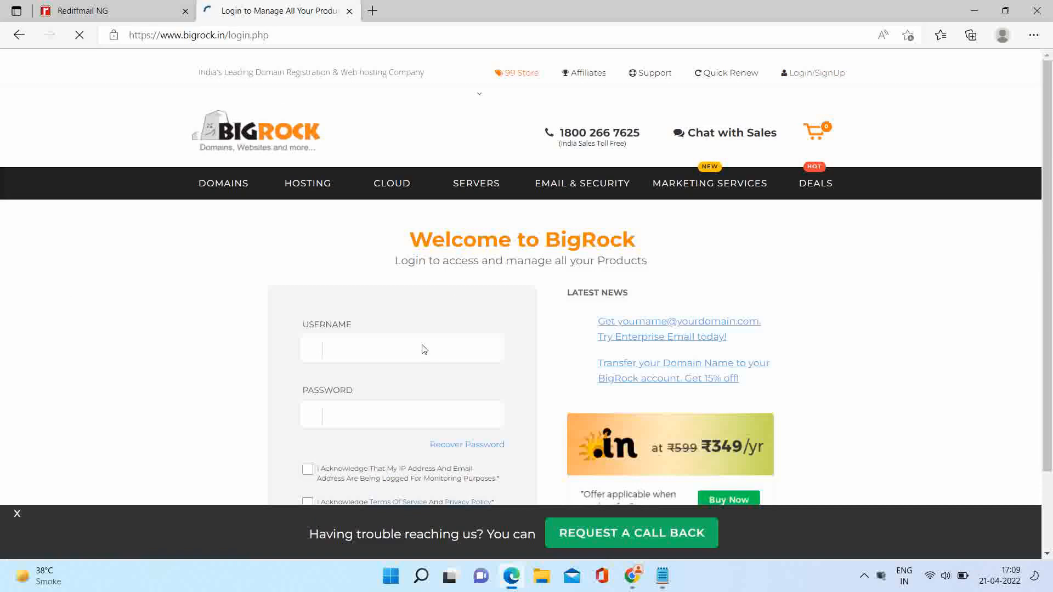
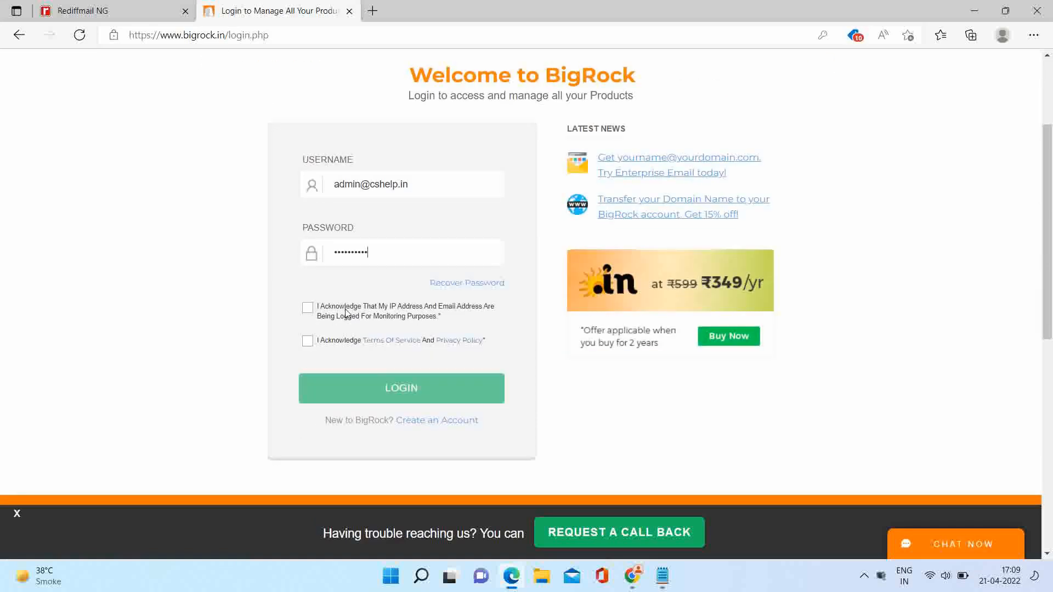
{"action": "left_click", "coordinate": [401, 388]}
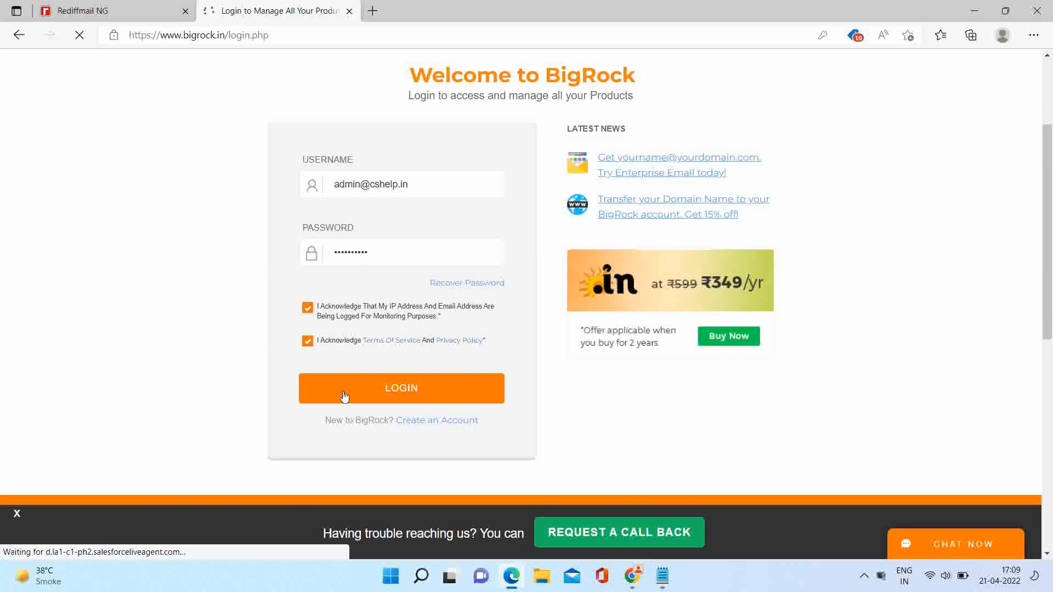
{"action": "left_click", "coordinate": [401, 388]}
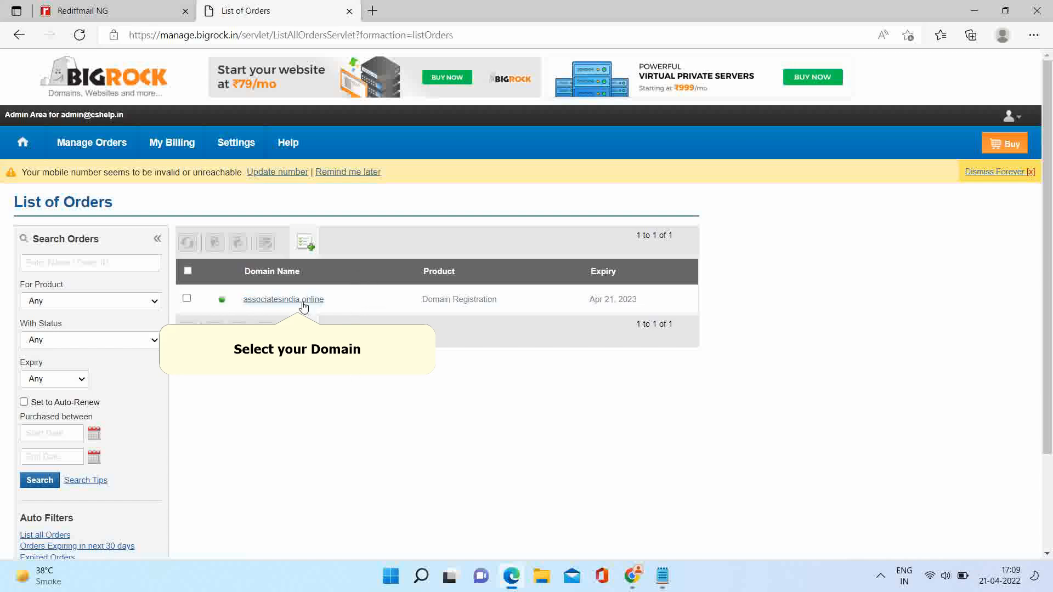
- Open the associatesindia.online order, dismiss Name Servers unchanged, and scroll down to DNS Management
{"action": "left_click", "coordinate": [283, 299]}
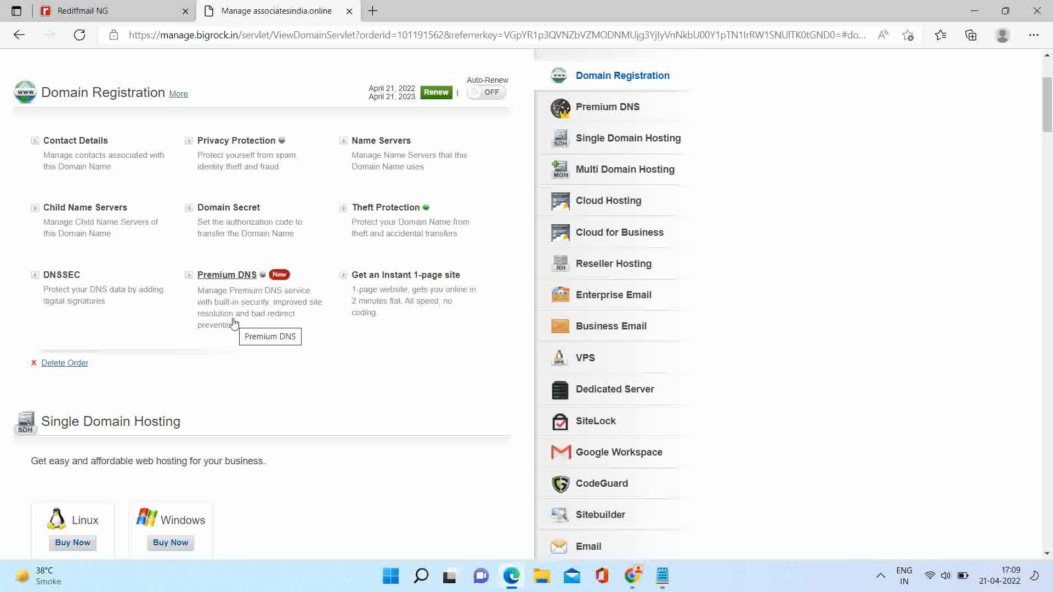
{"action": "left_click", "coordinate": [382, 140]}
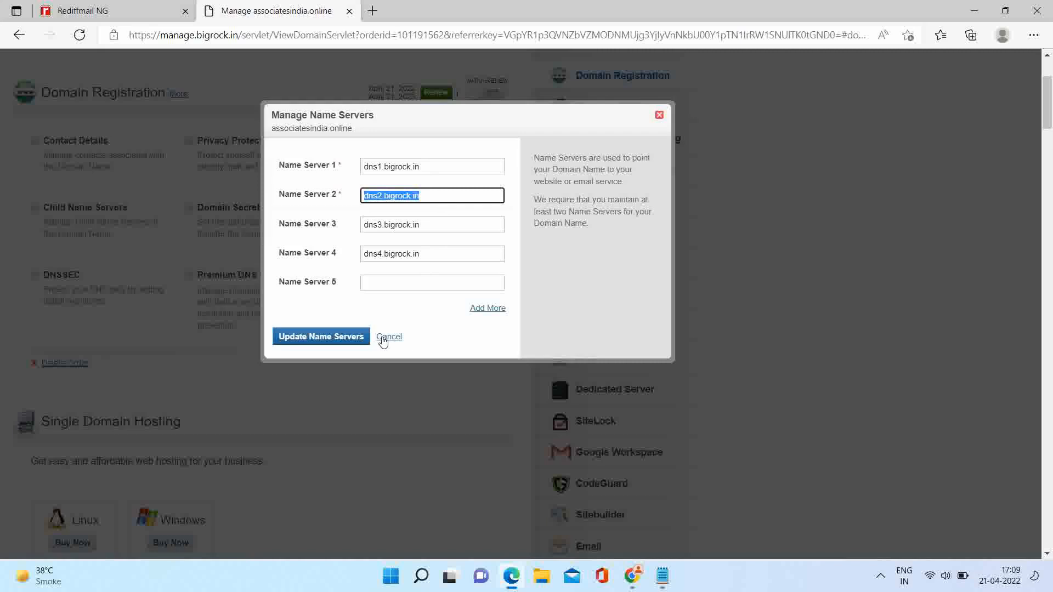
{"action": "left_click", "coordinate": [389, 336]}
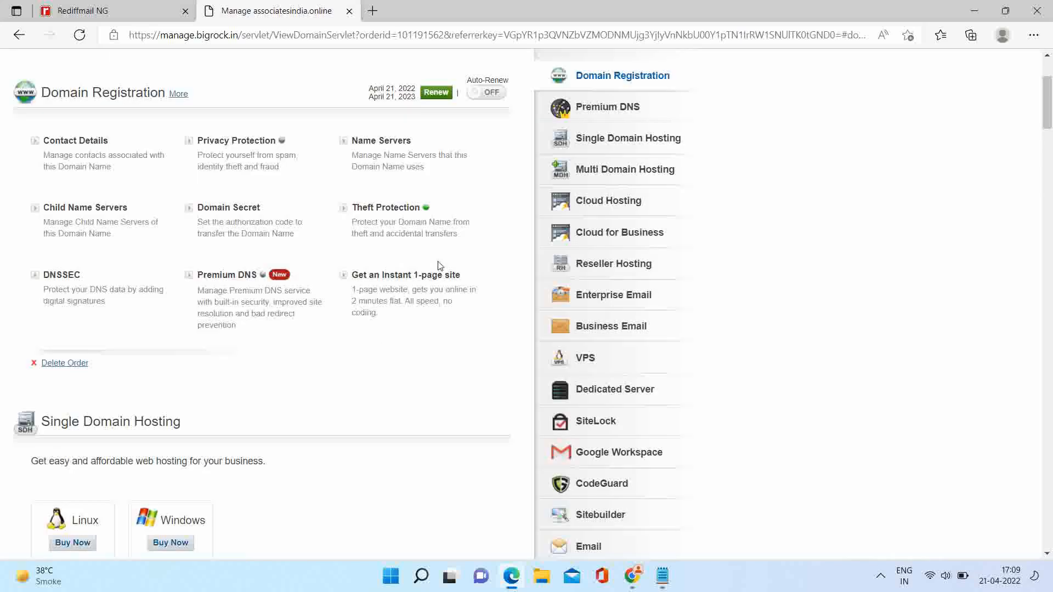
{"action": "scroll", "scroll_direction": "down", "scroll_amount": 3}
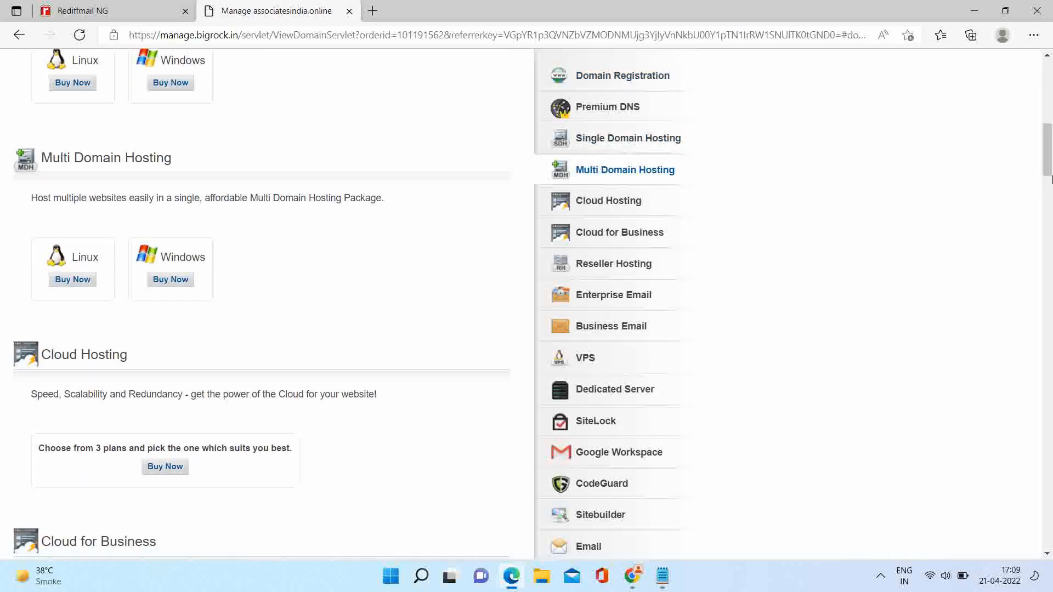
{"action": "scroll", "scroll_direction": "down", "scroll_amount": 3}
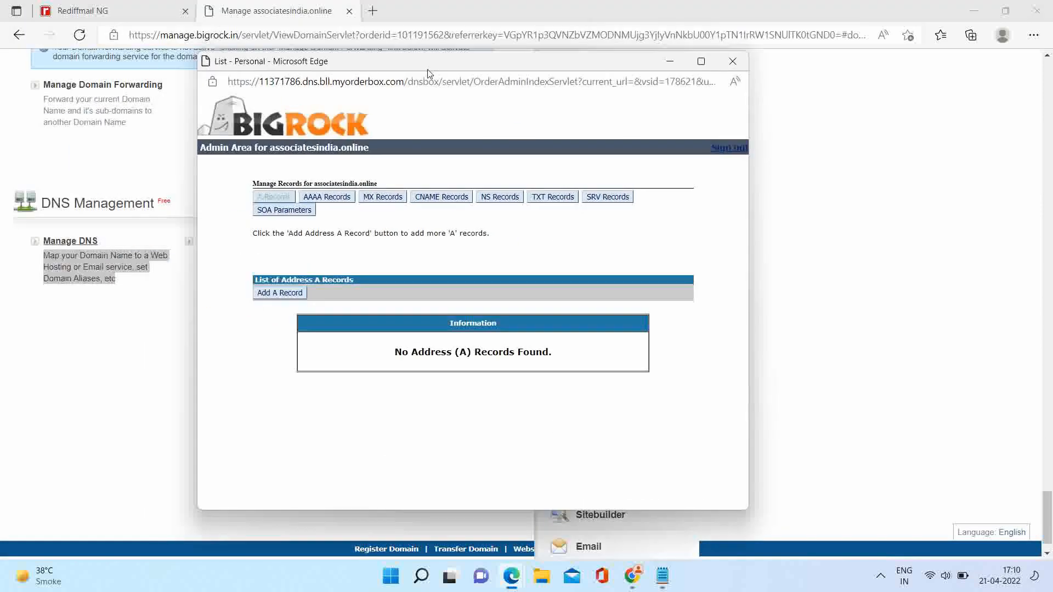
- Review the A record instruction in the Rediffmail email, then return to the DNS records window
{"action": "left_click", "coordinate": [93, 11]}
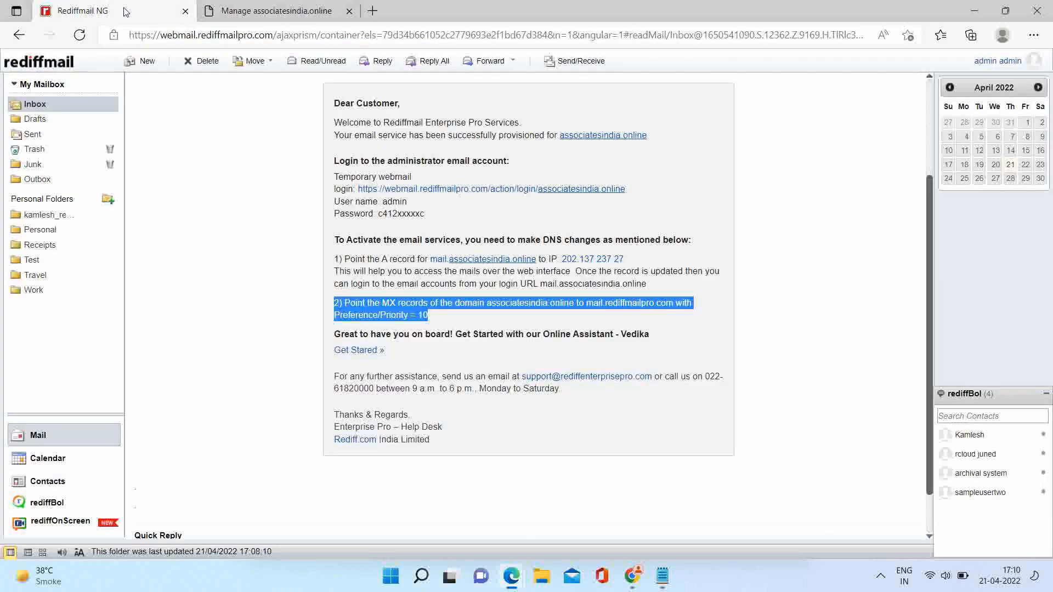
{"action": "left_click", "coordinate": [344, 260]}
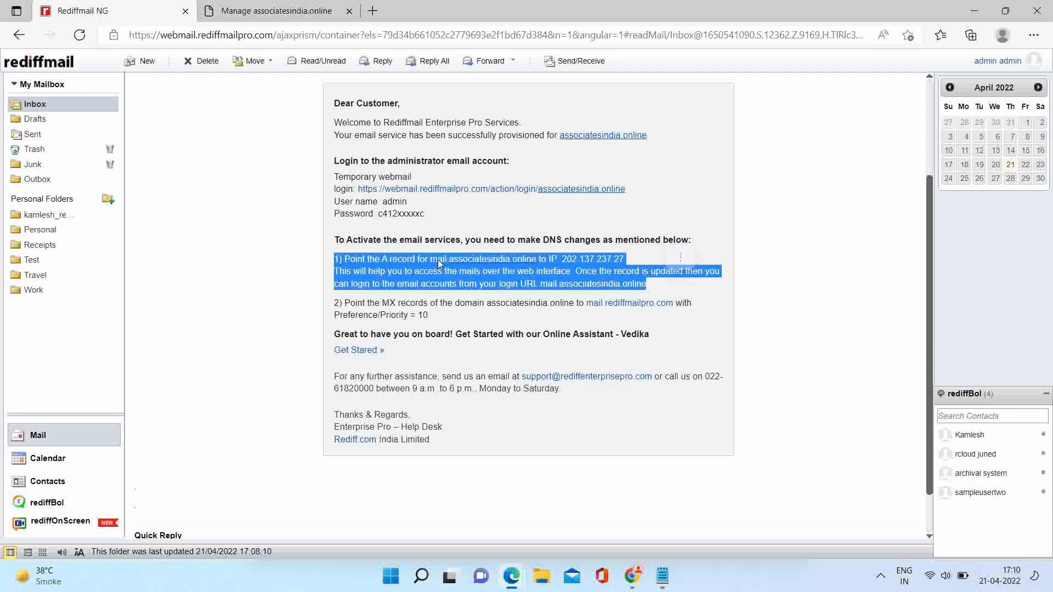
{"action": "left_click", "coordinate": [658, 270]}
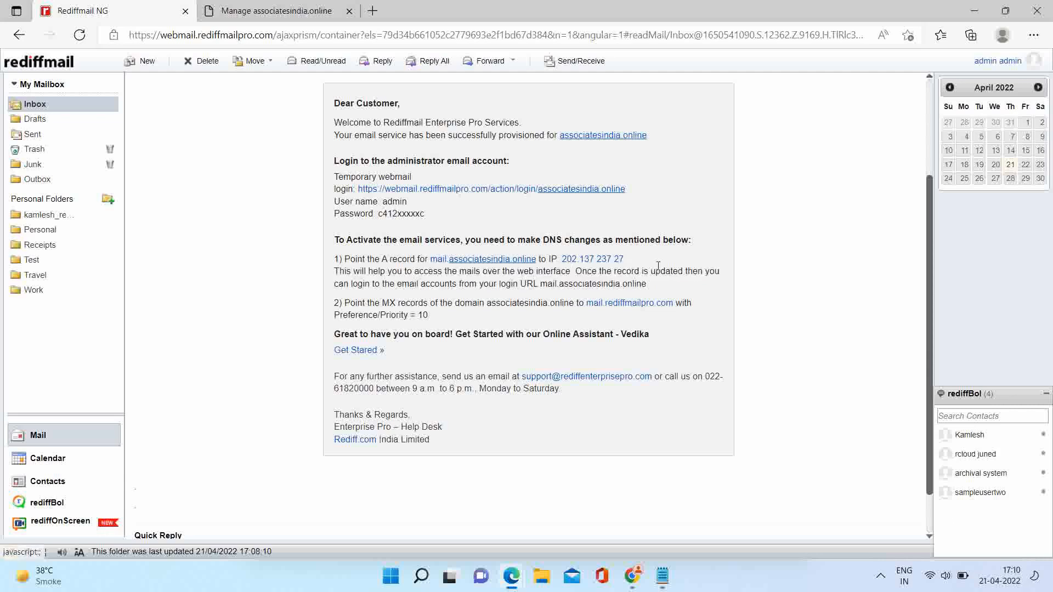
{"action": "mouse_move", "coordinate": [511, 575]}
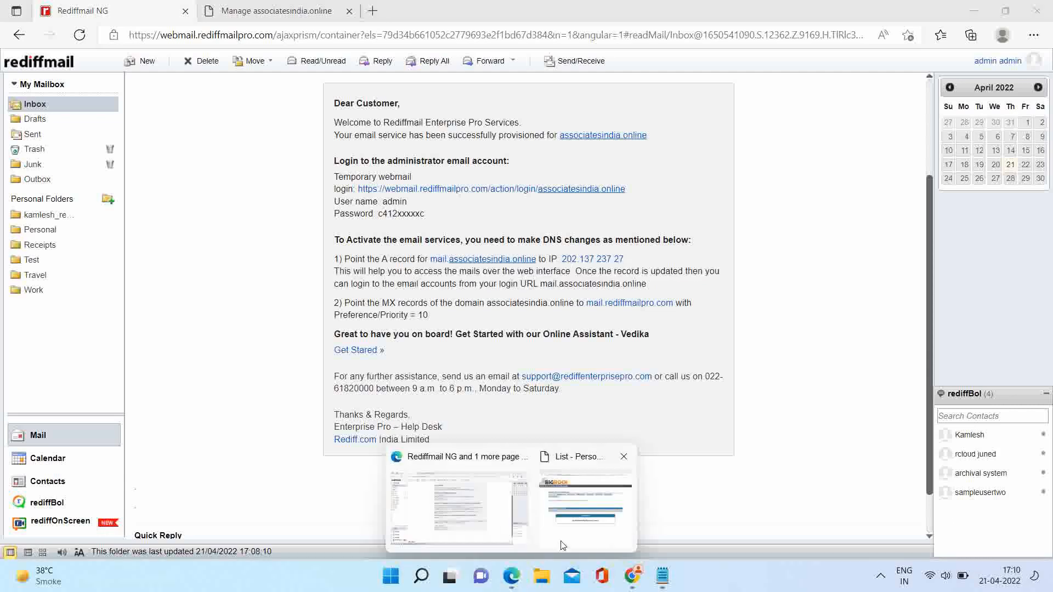
{"action": "left_click", "coordinate": [584, 507]}
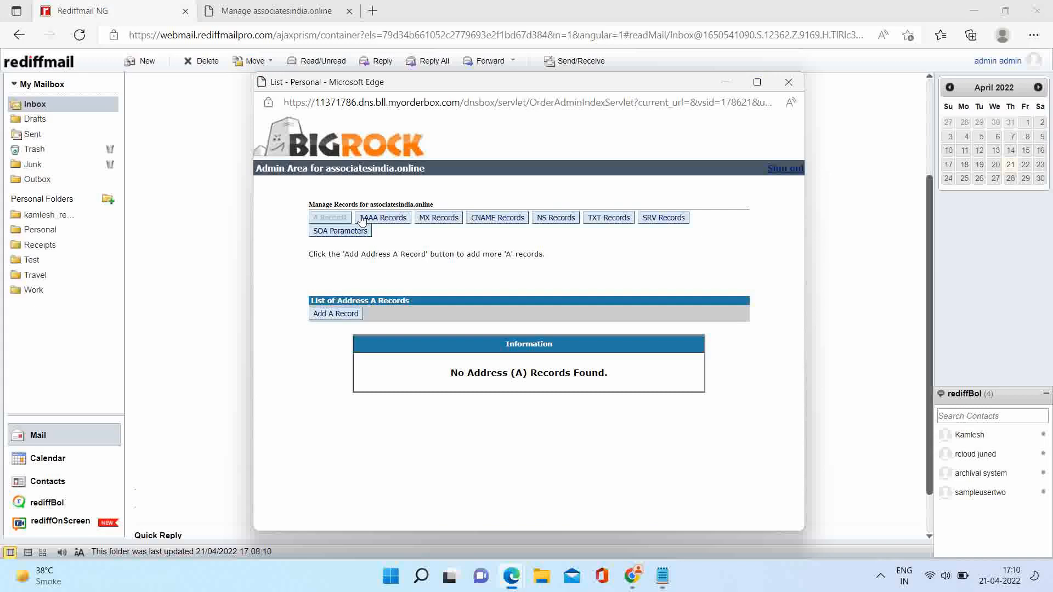
{"action": "mouse_move", "coordinate": [338, 318]}
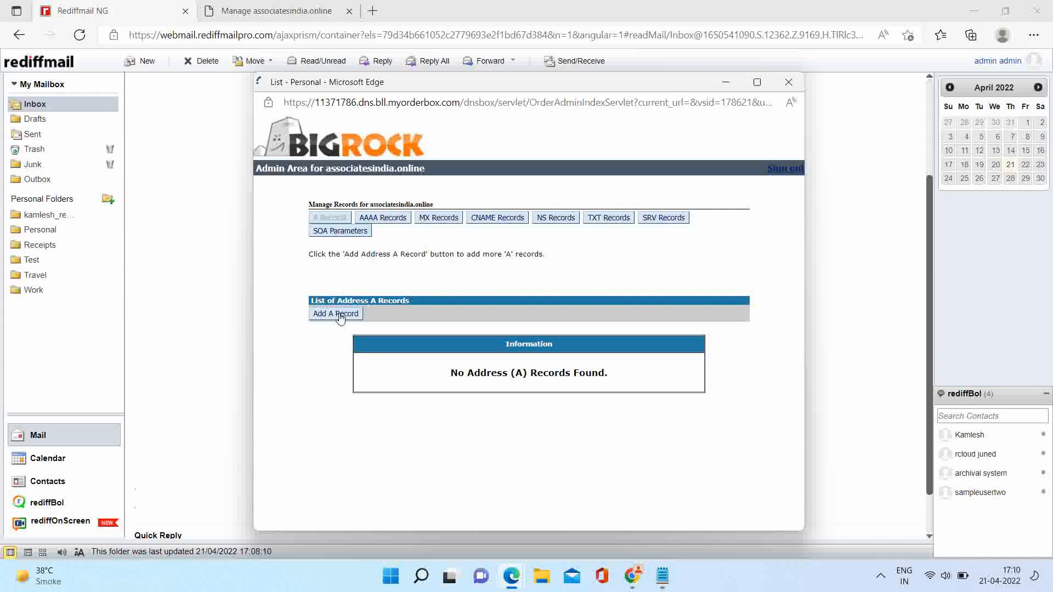
- Add an A record with host 'mail' pointing to IP 202.137.237.27
{"action": "left_click", "coordinate": [335, 314]}
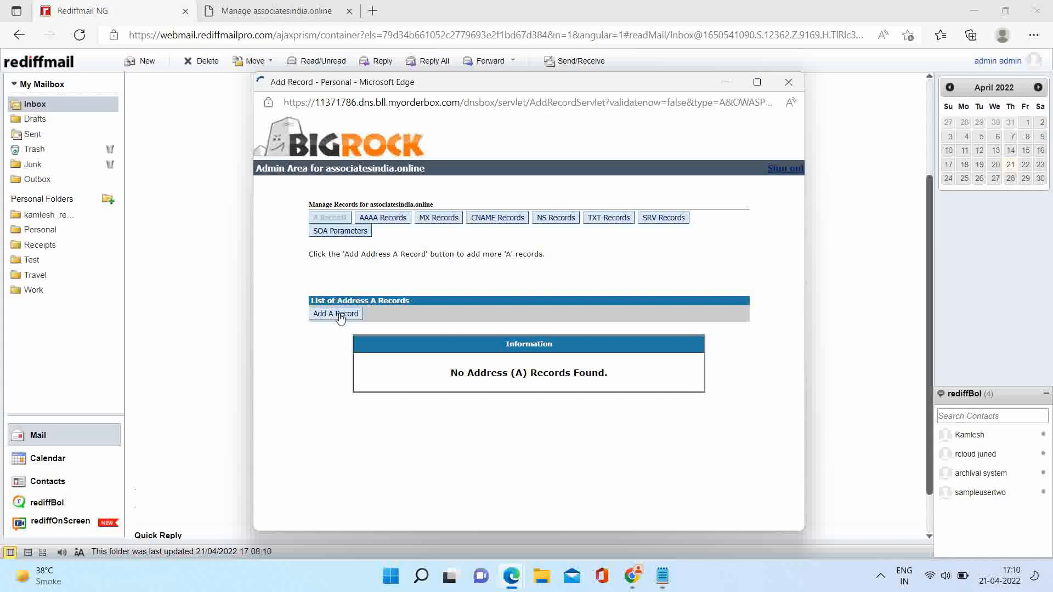
{"action": "left_click", "coordinate": [335, 313]}
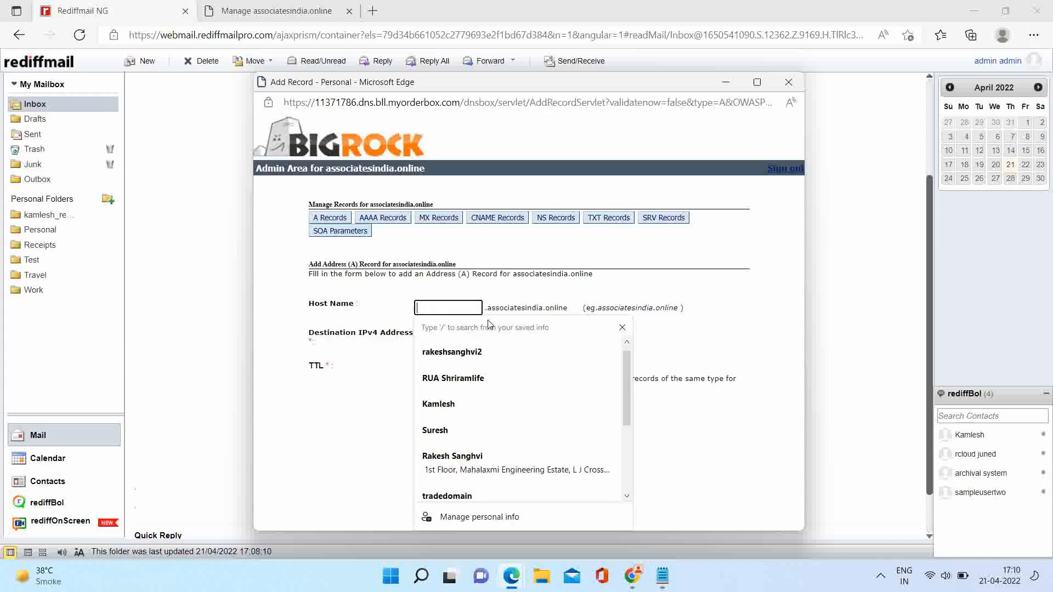
{"action": "type", "text": "mail"}
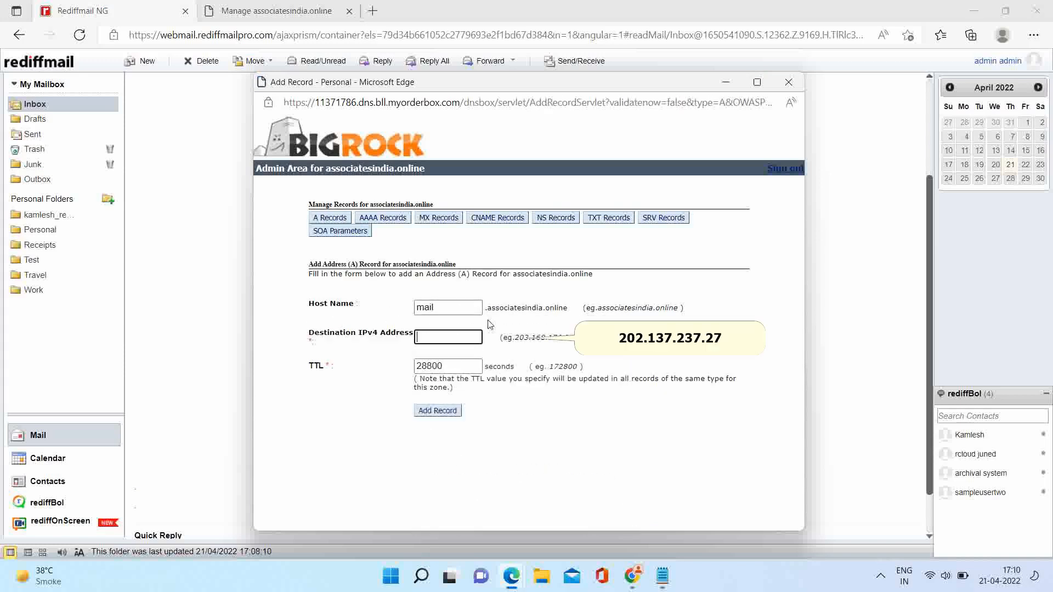
{"action": "type", "text": "202.13"}
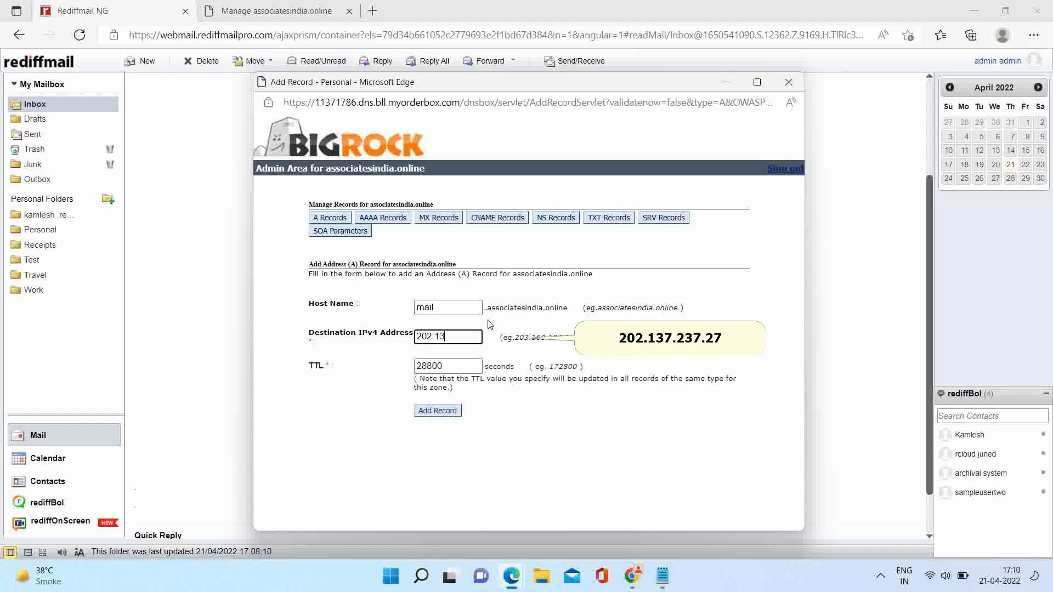
{"action": "type", "text": "7.237.27"}
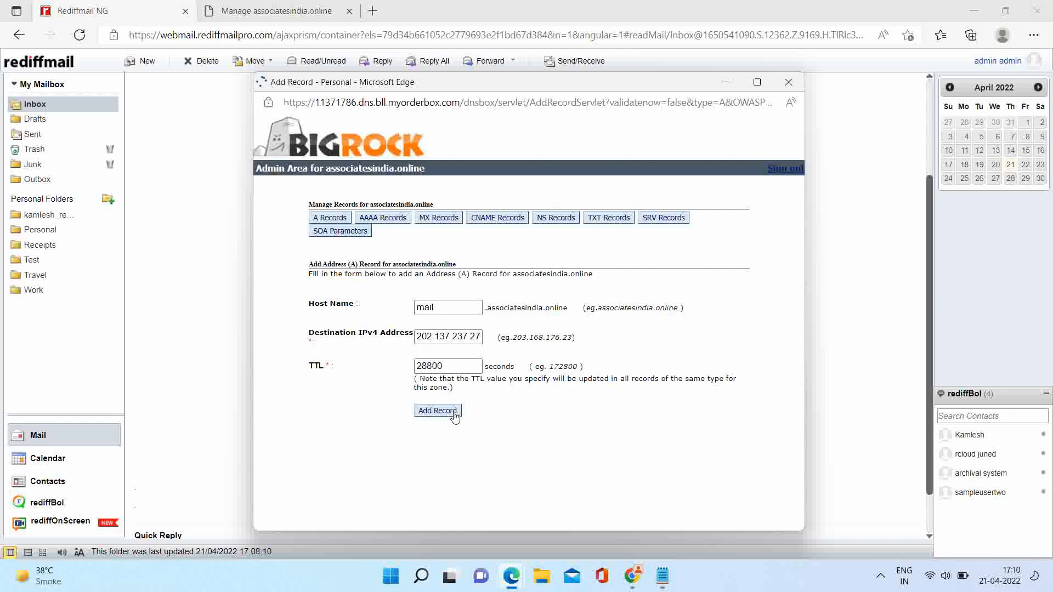
{"action": "left_click", "coordinate": [437, 410]}
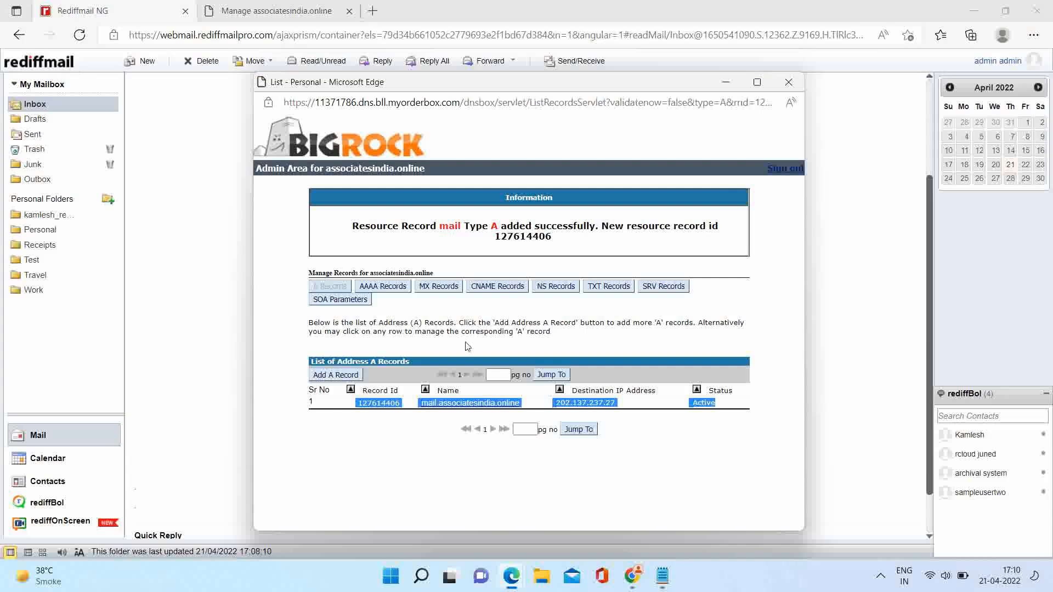
{"action": "mouse_move", "coordinate": [463, 303]}
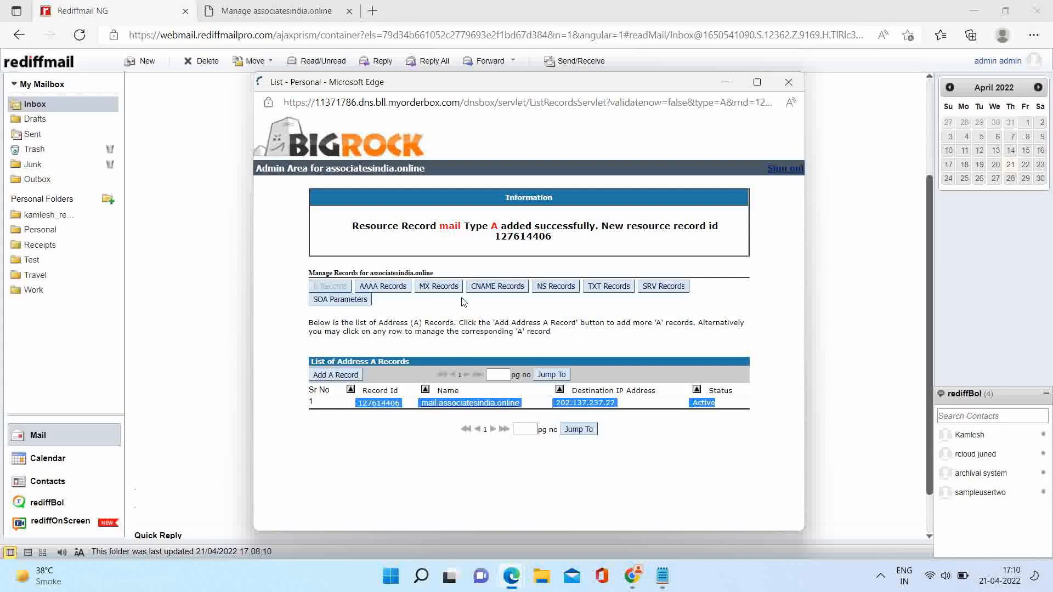
- Add an MX record with fully qualified server mail.rediffmailpro.com and priority 10
{"action": "left_click", "coordinate": [437, 287]}
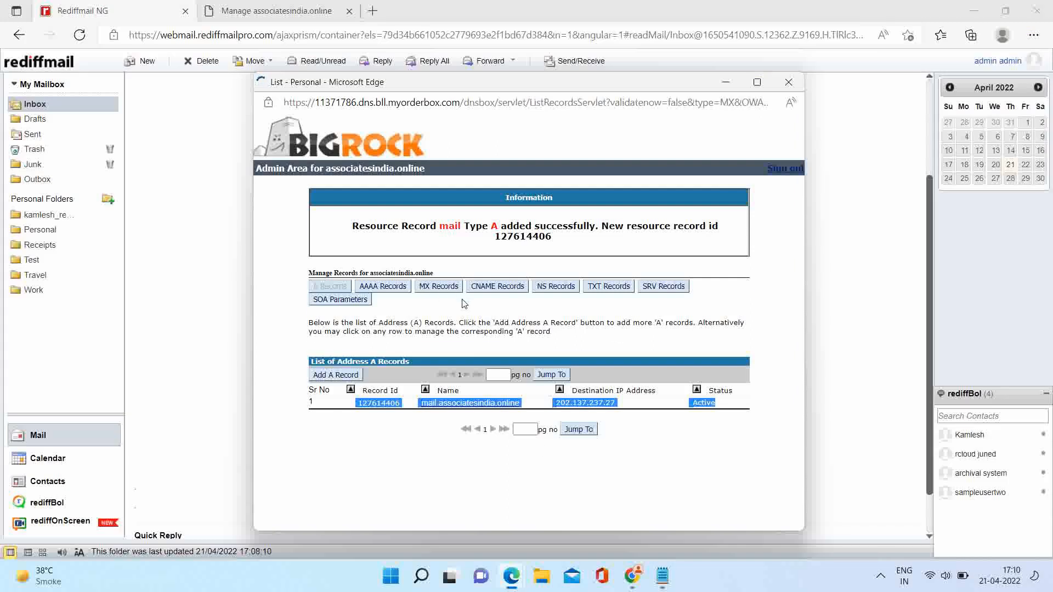
{"action": "left_click", "coordinate": [437, 286]}
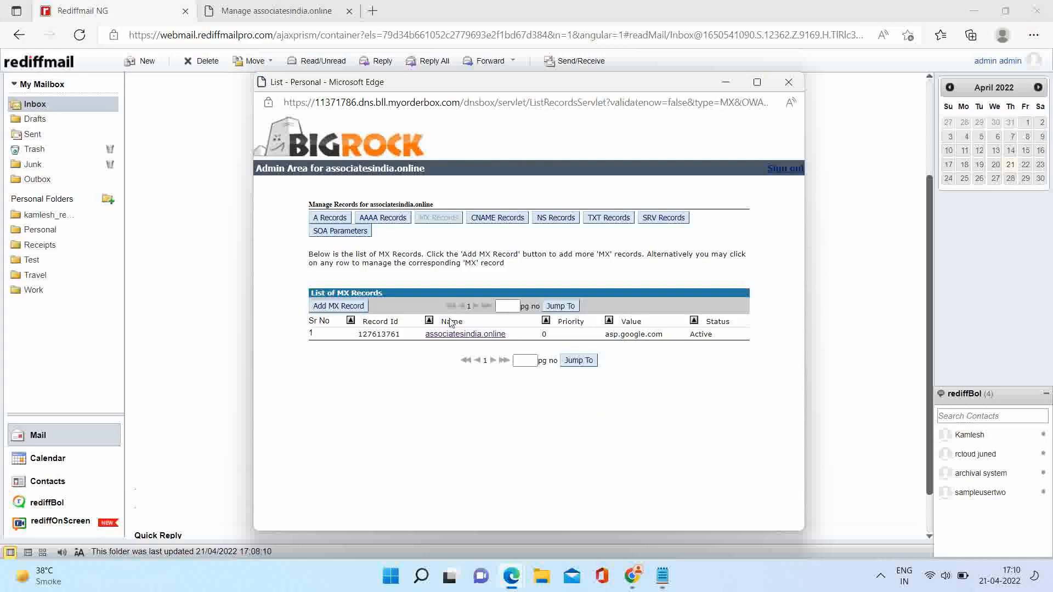
{"action": "mouse_move", "coordinate": [334, 316]}
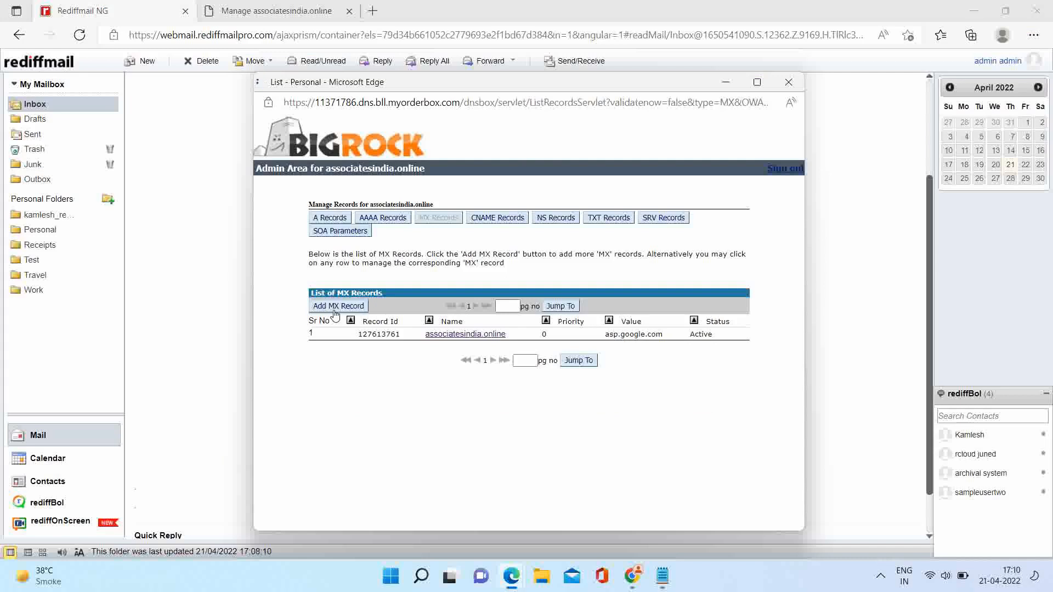
{"action": "left_click", "coordinate": [338, 306]}
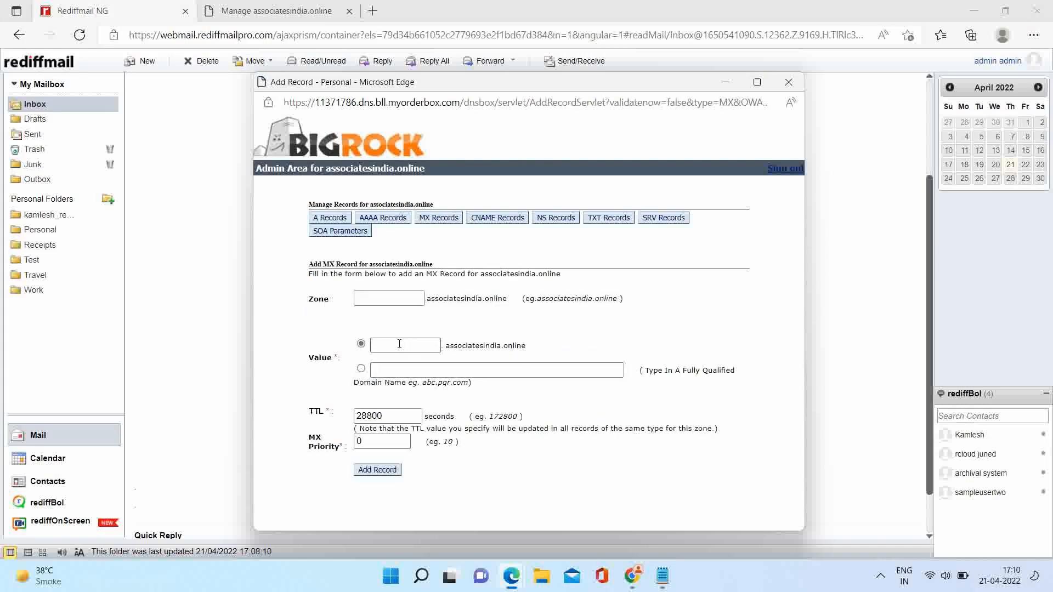
{"action": "left_click", "coordinate": [362, 369]}
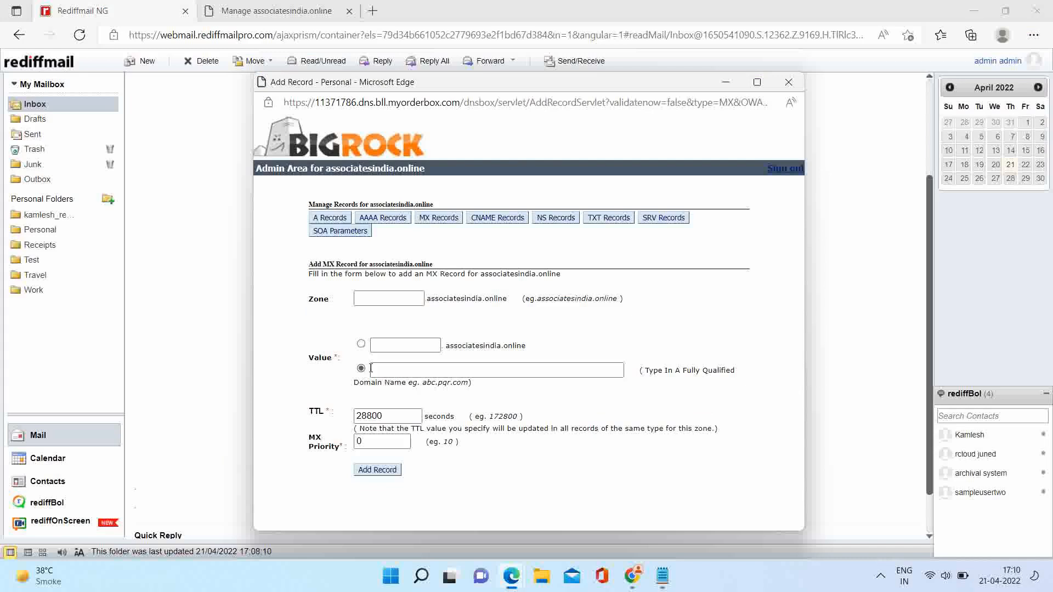
{"action": "type", "text": "mail.rediffmai"}
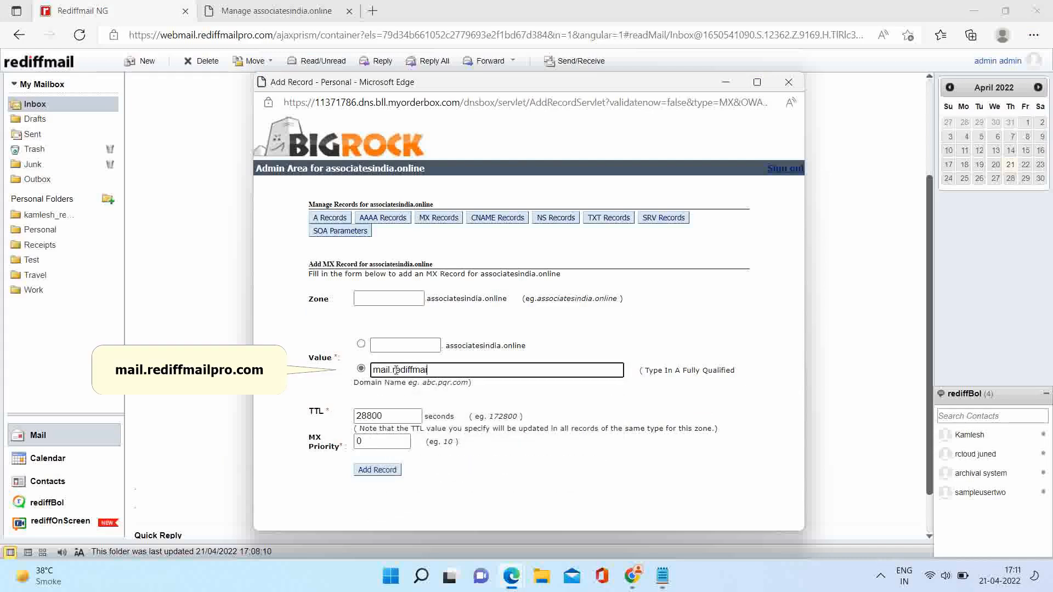
{"action": "type", "text": "pro.com"}
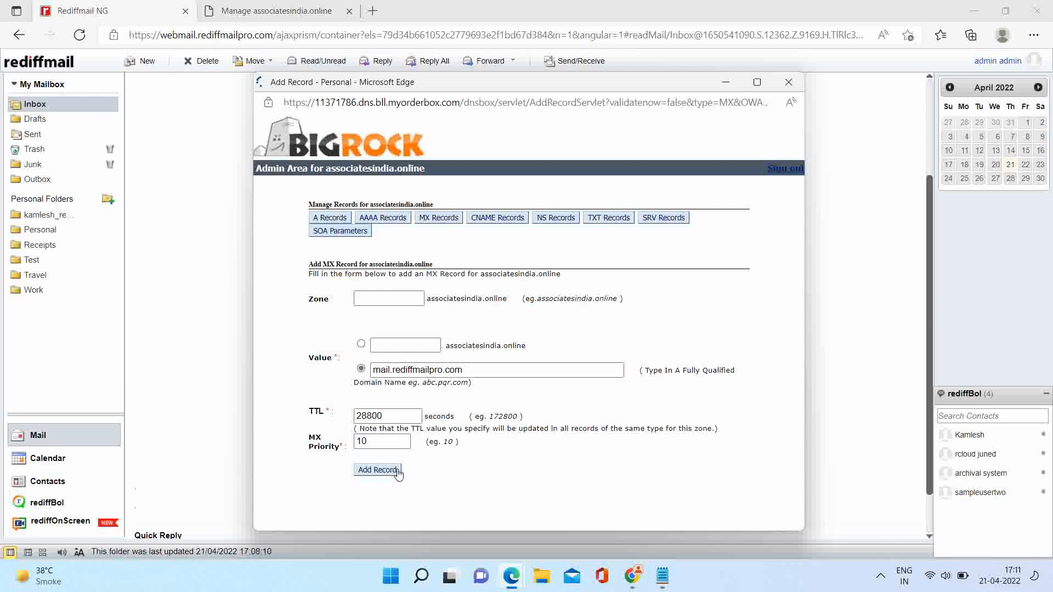
{"action": "left_click", "coordinate": [378, 470]}
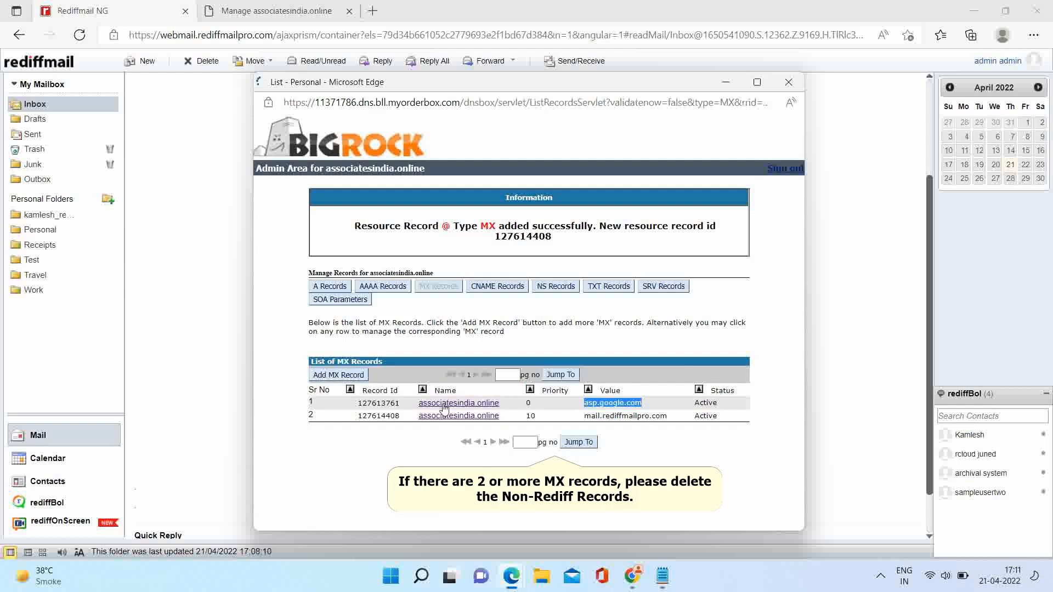
- Delete the asp.google.com MX record and confirm the deletion
{"action": "left_click", "coordinate": [459, 402]}
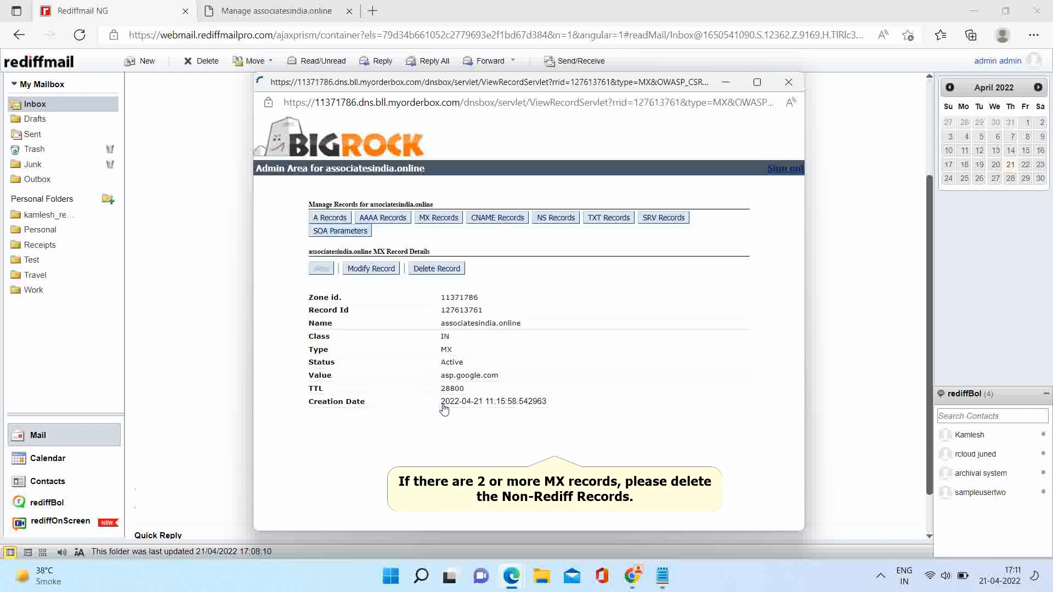
{"action": "left_click", "coordinate": [436, 268]}
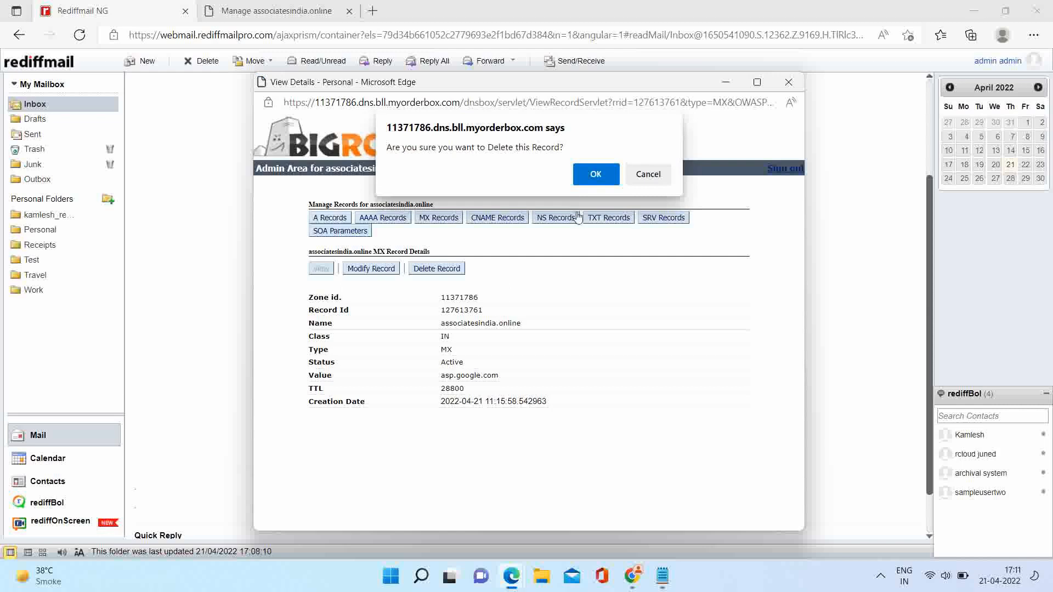
{"action": "left_click", "coordinate": [647, 174]}
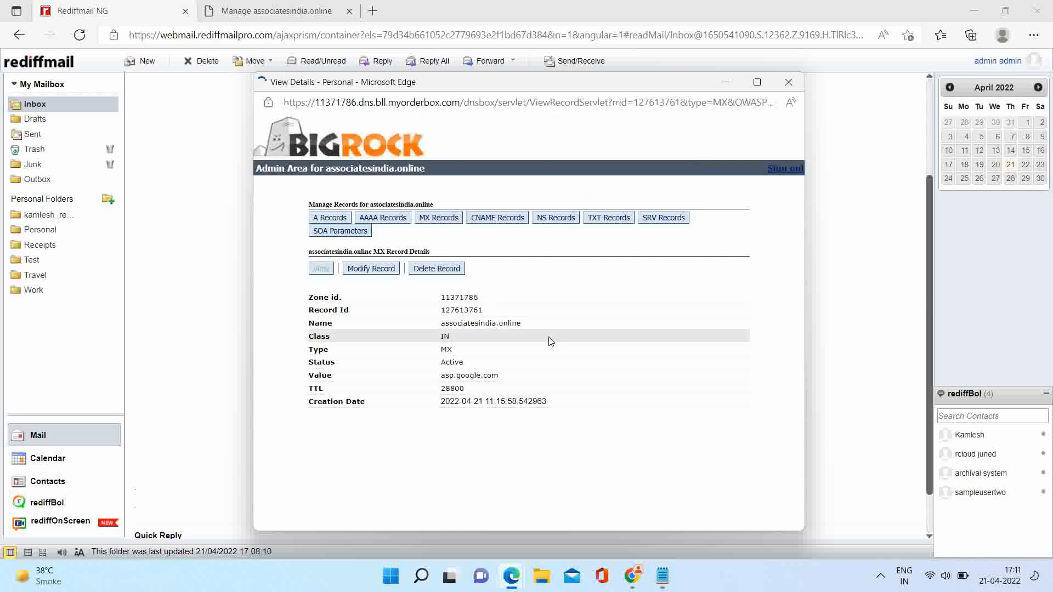
{"action": "left_click", "coordinate": [437, 268]}
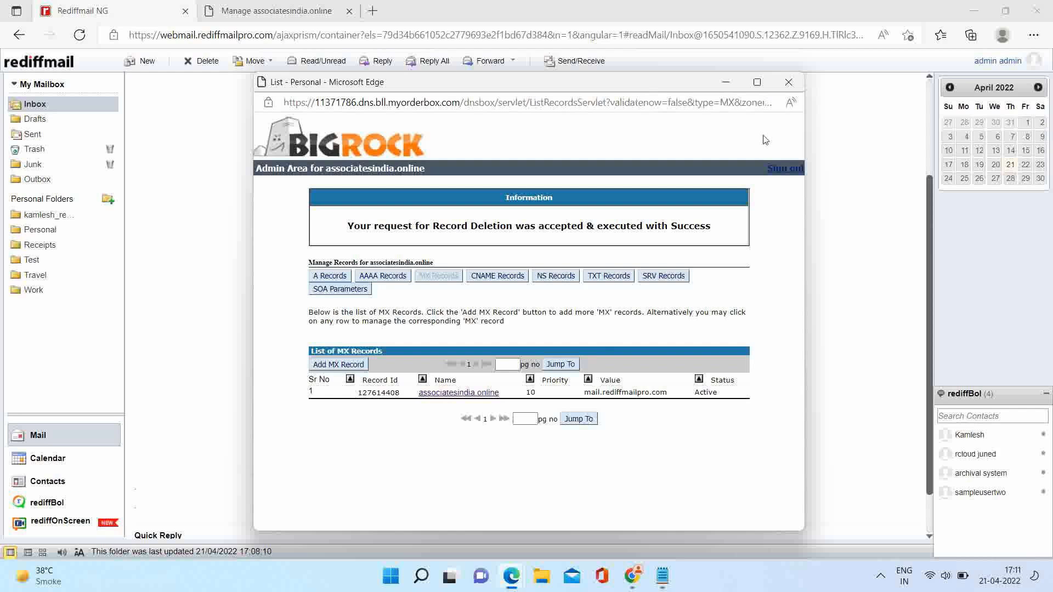
{"action": "mouse_move", "coordinate": [511, 238]}
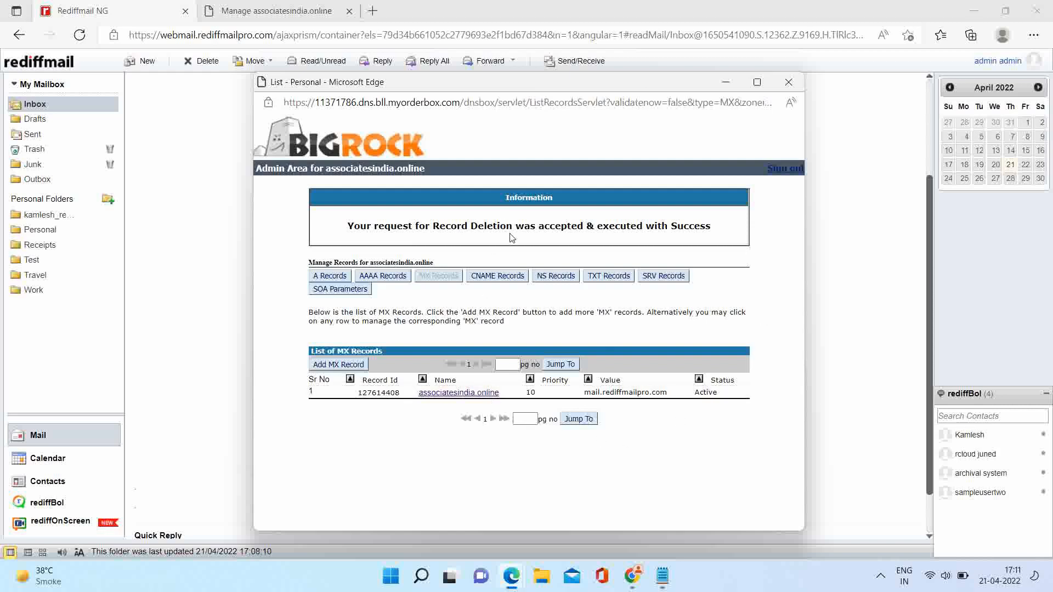